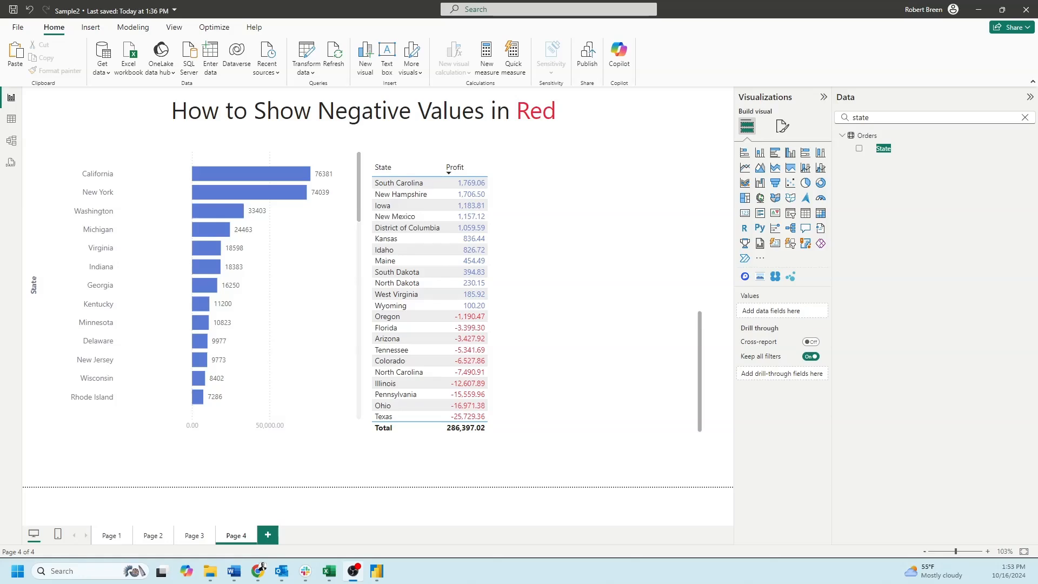
# - Scroll down the visualization pane to reach the Profit column's formatting options
pyautogui.scroll(-3)
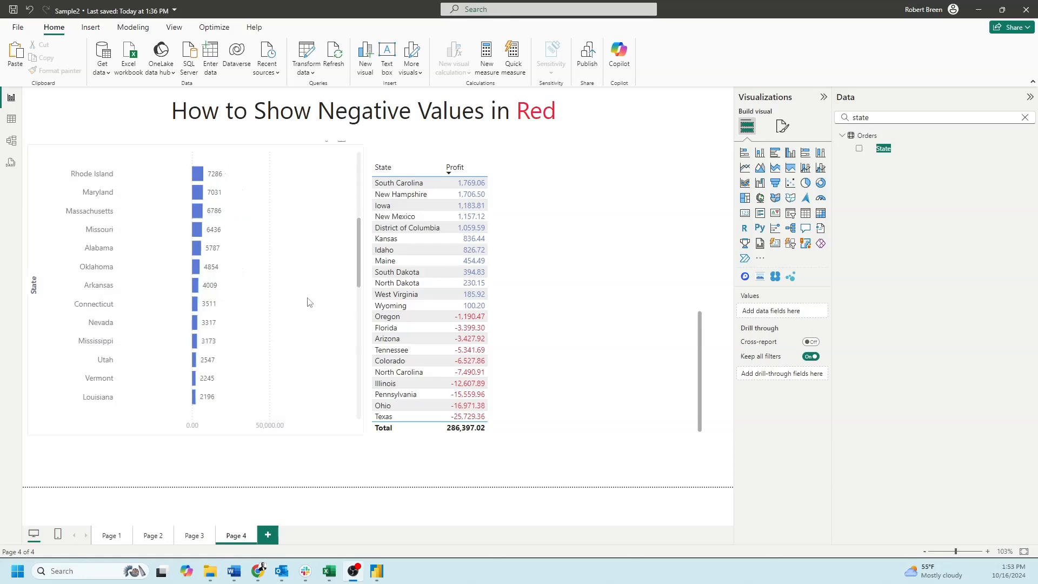
pyautogui.scroll(-3)
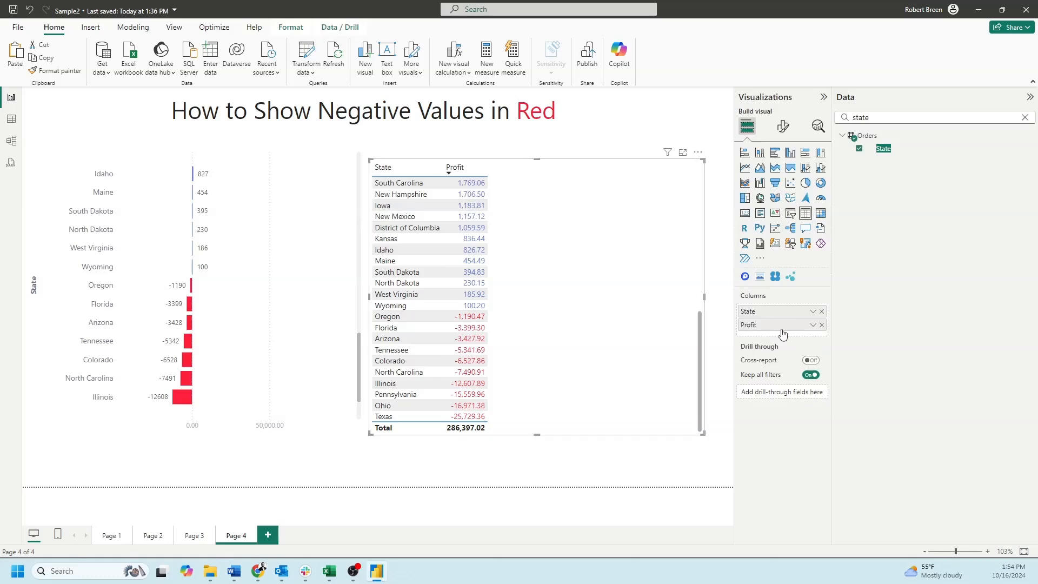
pyautogui.moveTo(781, 324)
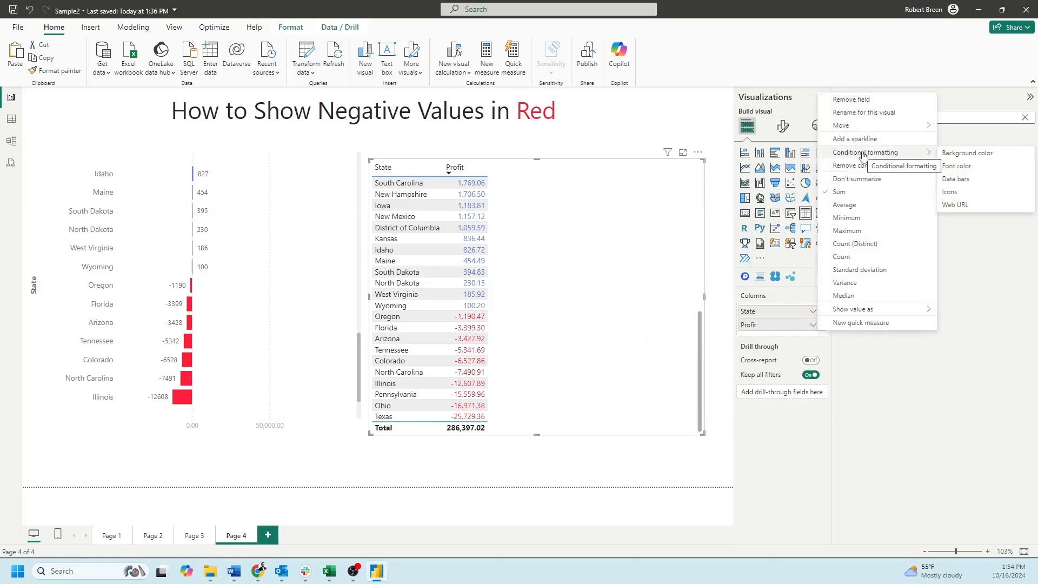
pyautogui.moveTo(993, 173)
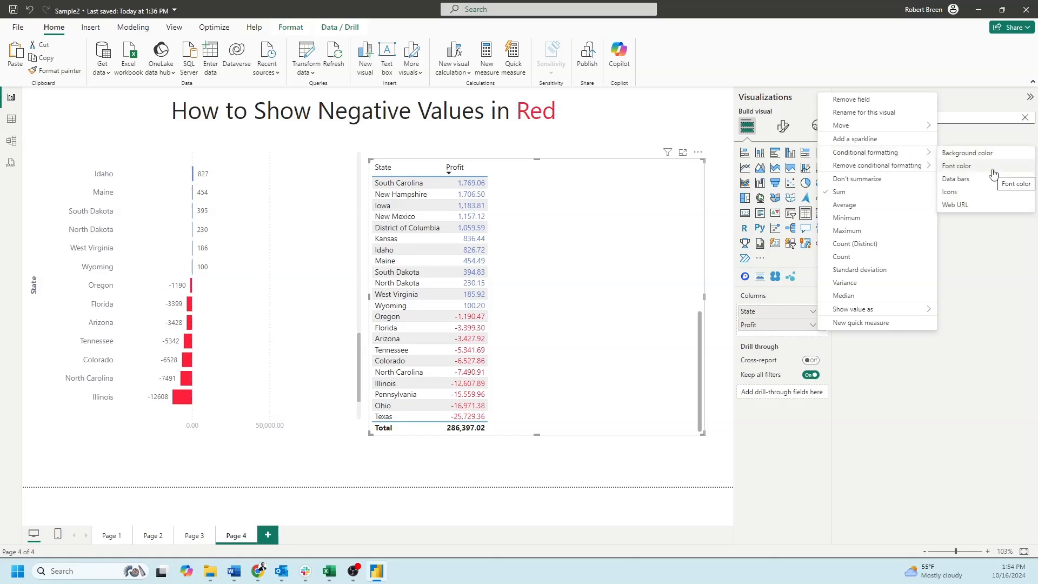
# - Open the Profit font color rules and set the red rule's lower bound to -10
pyautogui.click(956, 165)
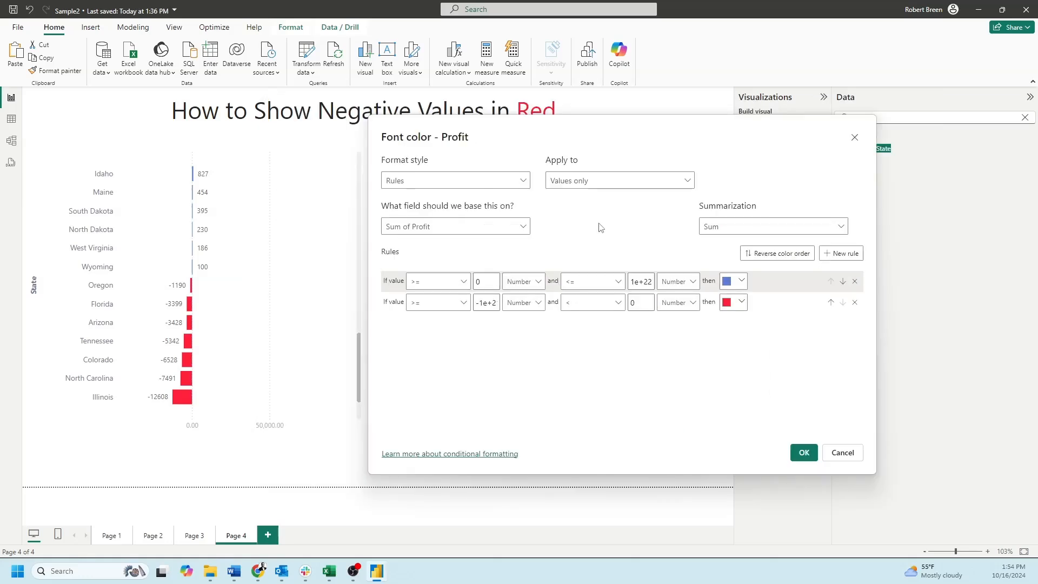
pyautogui.moveTo(480, 259)
pyautogui.write('100000')
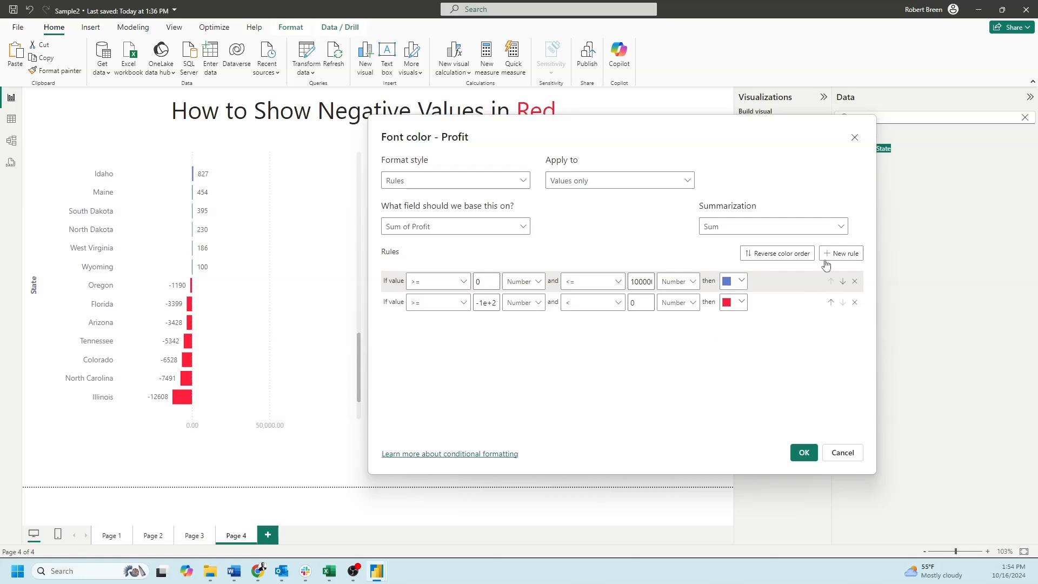
pyautogui.moveTo(437, 303)
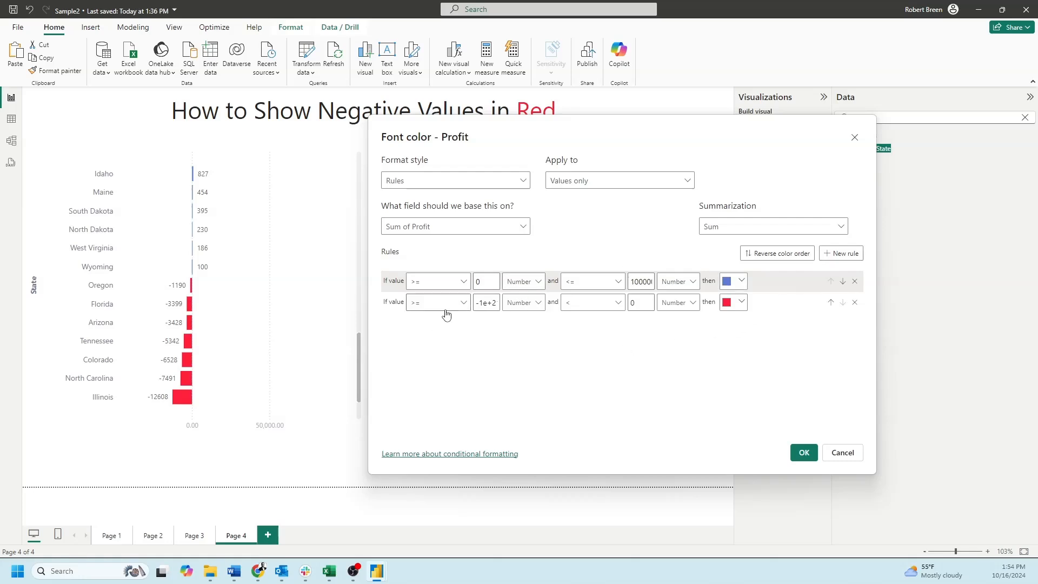
pyautogui.tripleClick(486, 301)
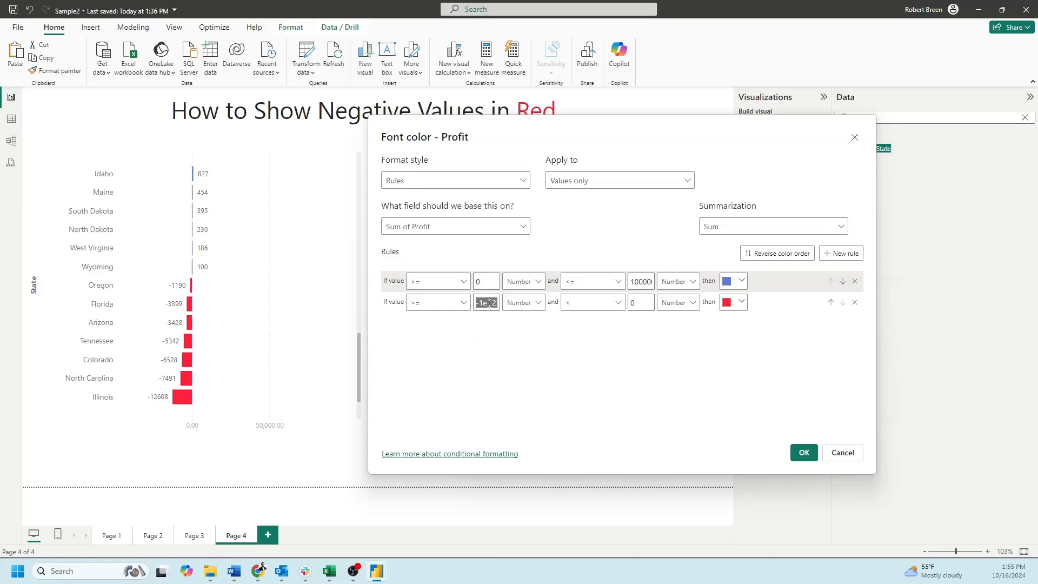
pyautogui.write('-10')
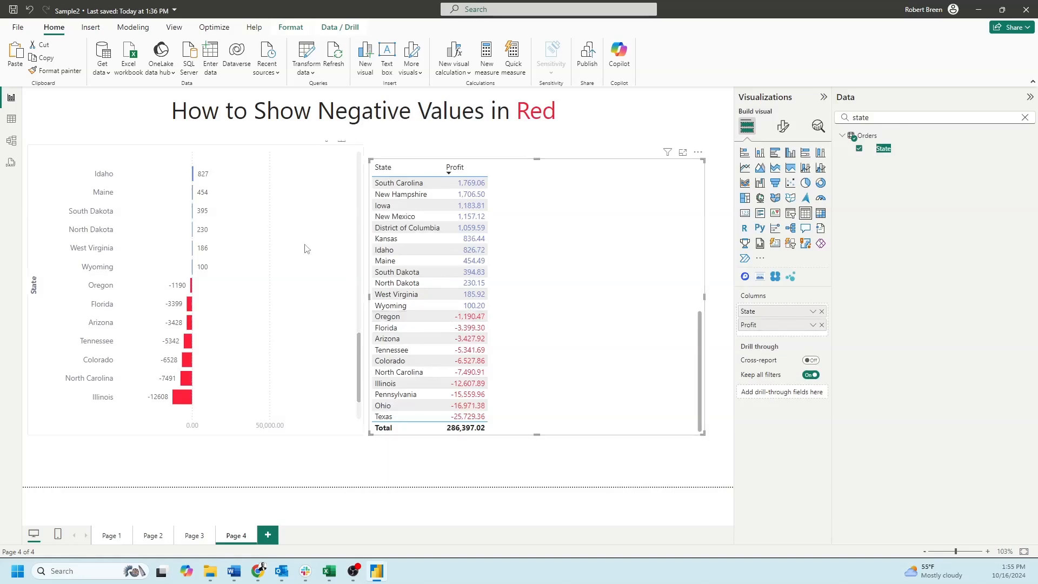
pyautogui.moveTo(244, 227)
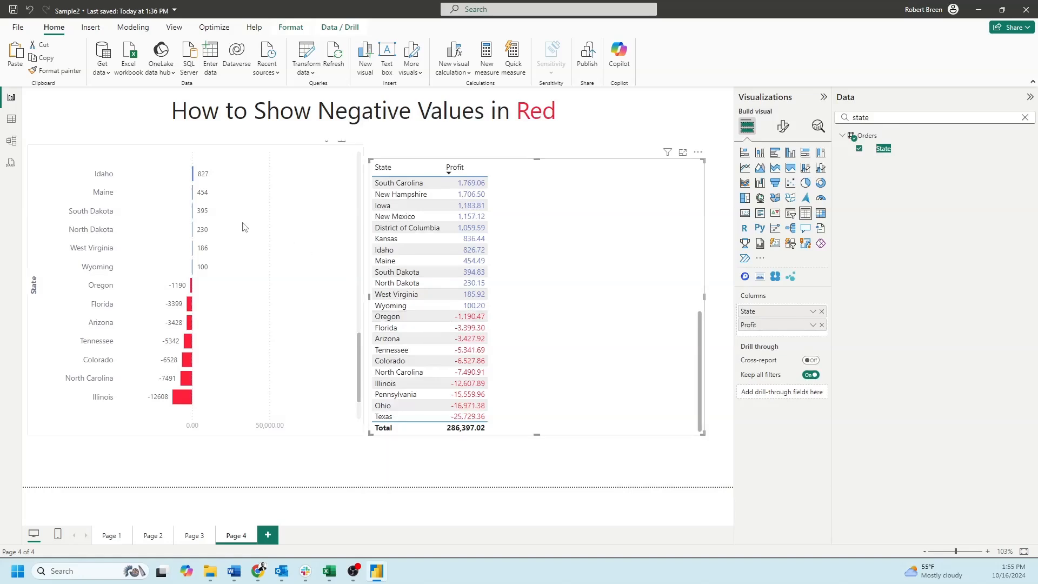
# - Select the profit bar chart, open Format visual, and expand the Bars section
pyautogui.click(192, 292)
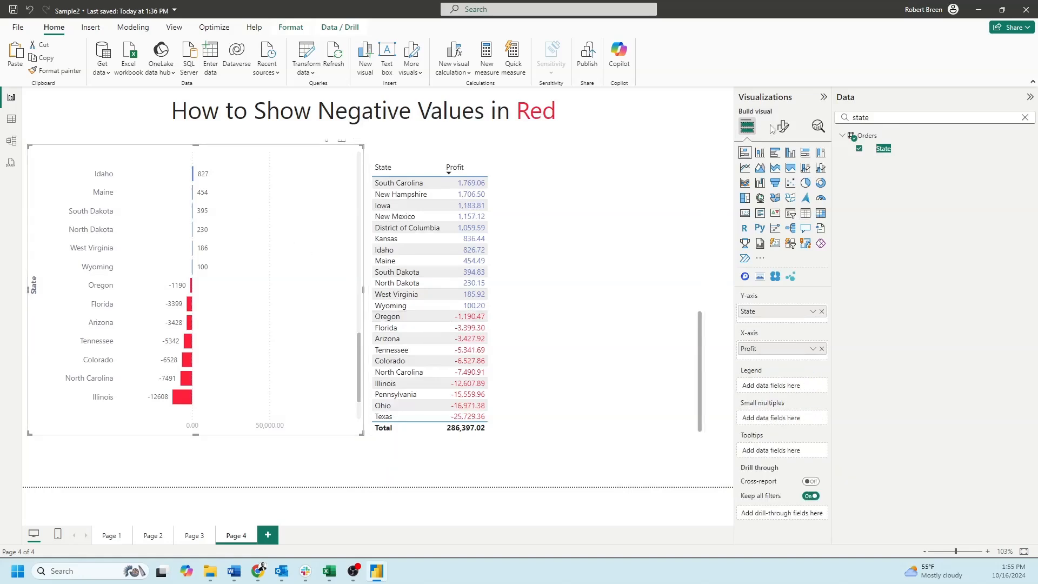
pyautogui.click(781, 126)
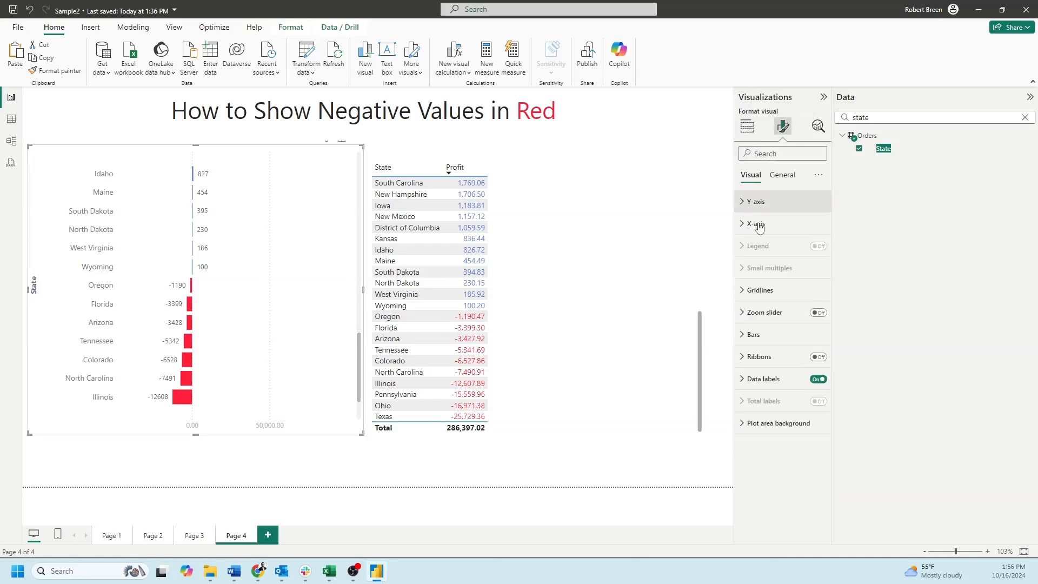
pyautogui.click(753, 334)
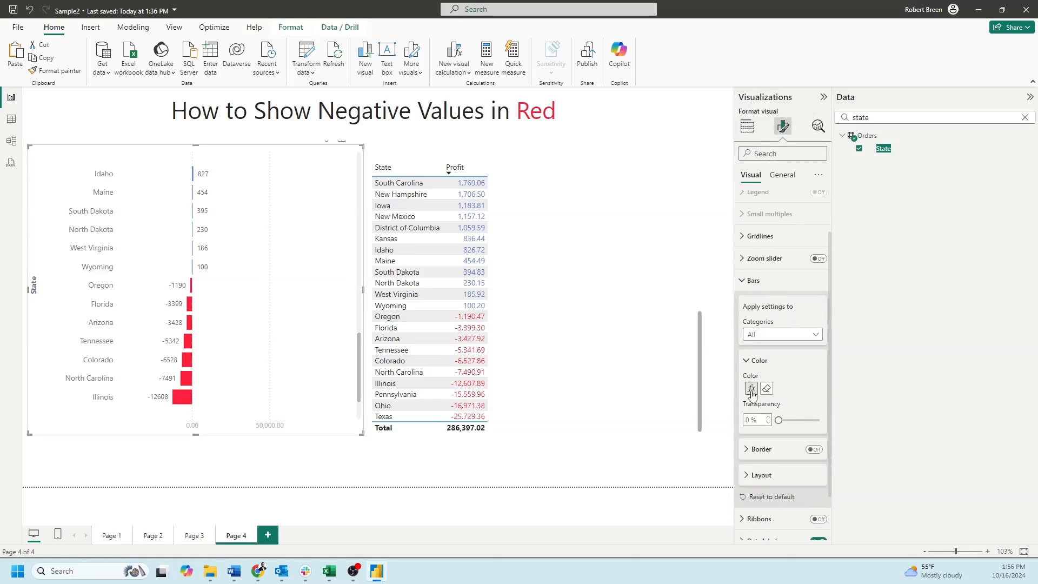
pyautogui.moveTo(751, 388)
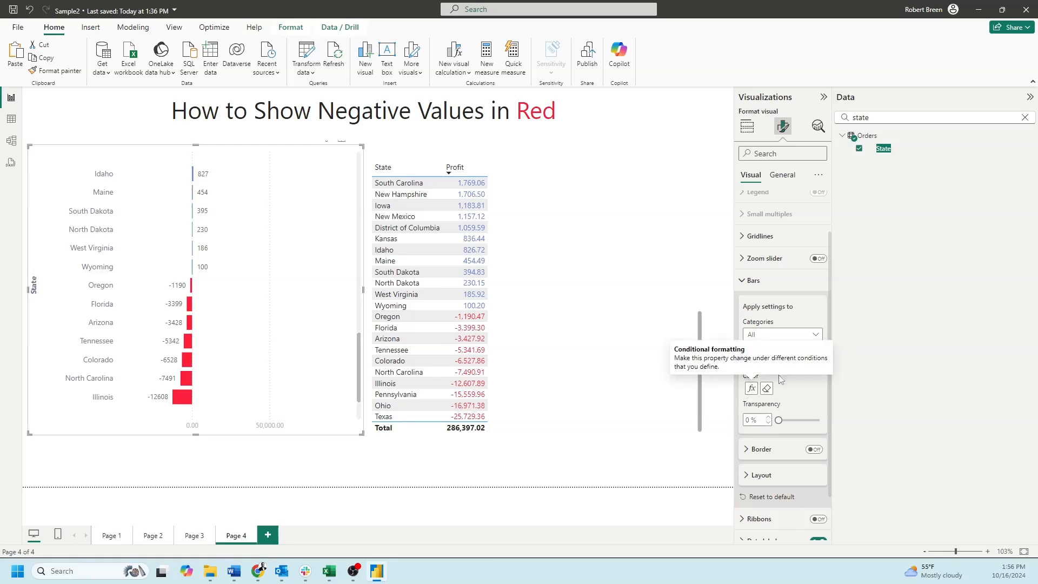
# - Apply the bar color rules: blue for profit zero and above, red for negatives
pyautogui.click(751, 388)
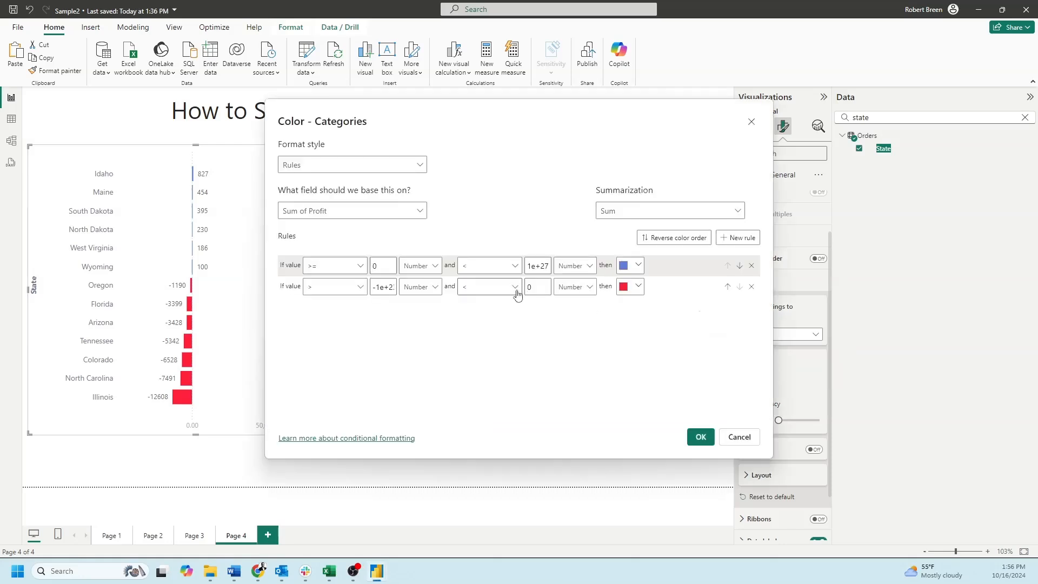
pyautogui.moveTo(584, 283)
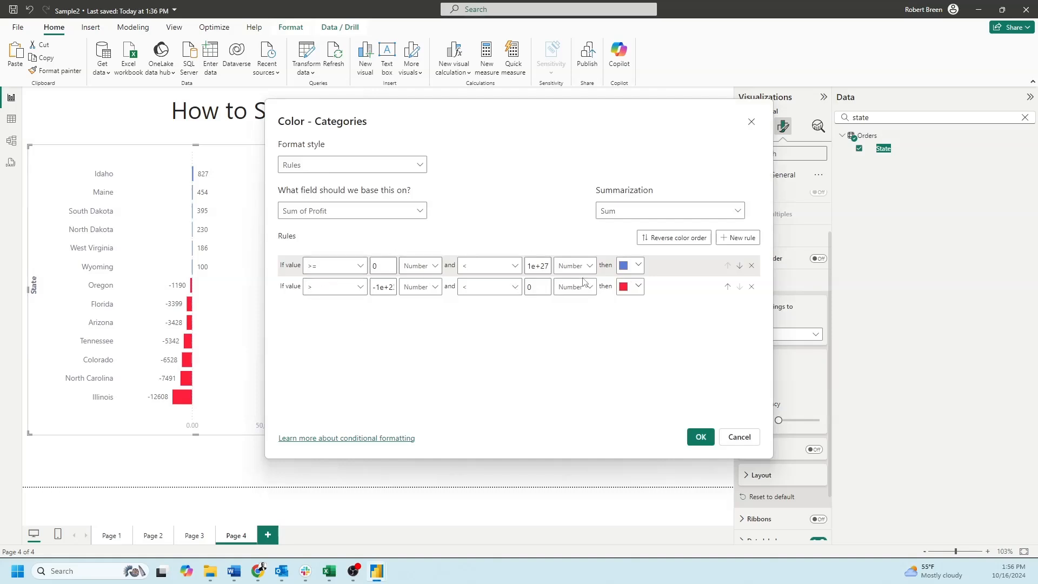
pyautogui.moveTo(510, 303)
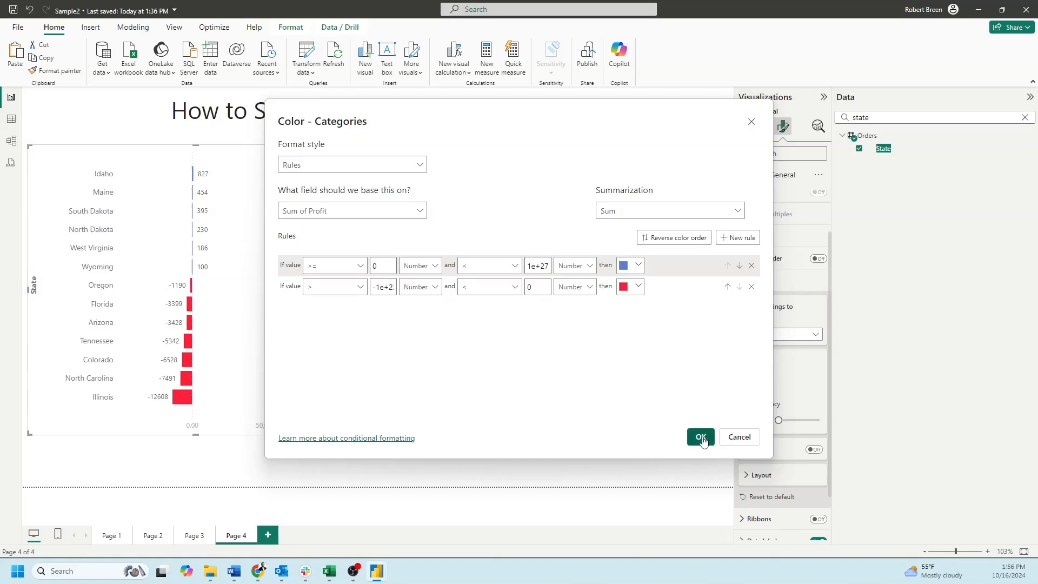
pyautogui.click(699, 437)
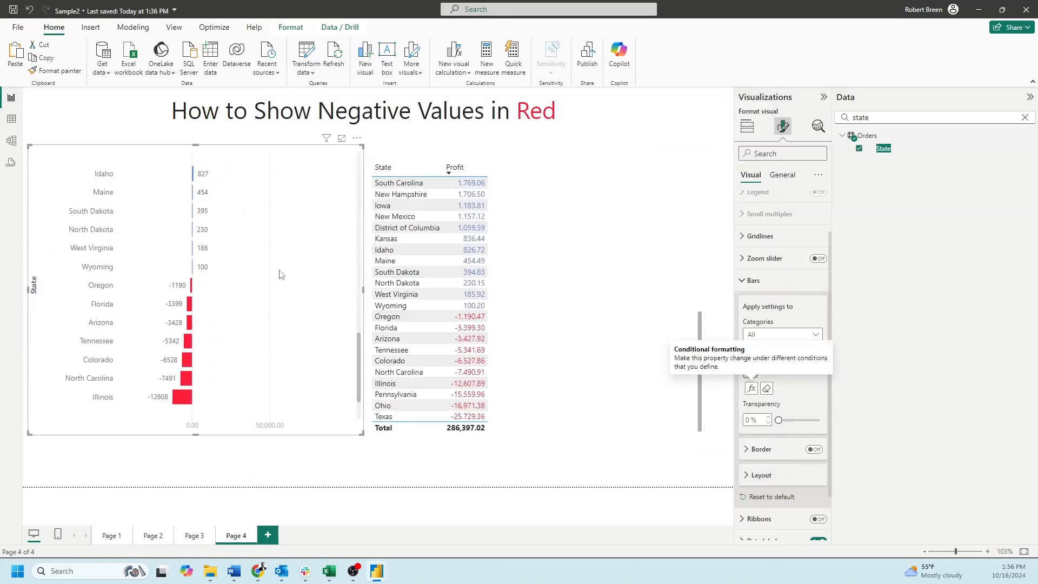
pyautogui.moveTo(321, 263)
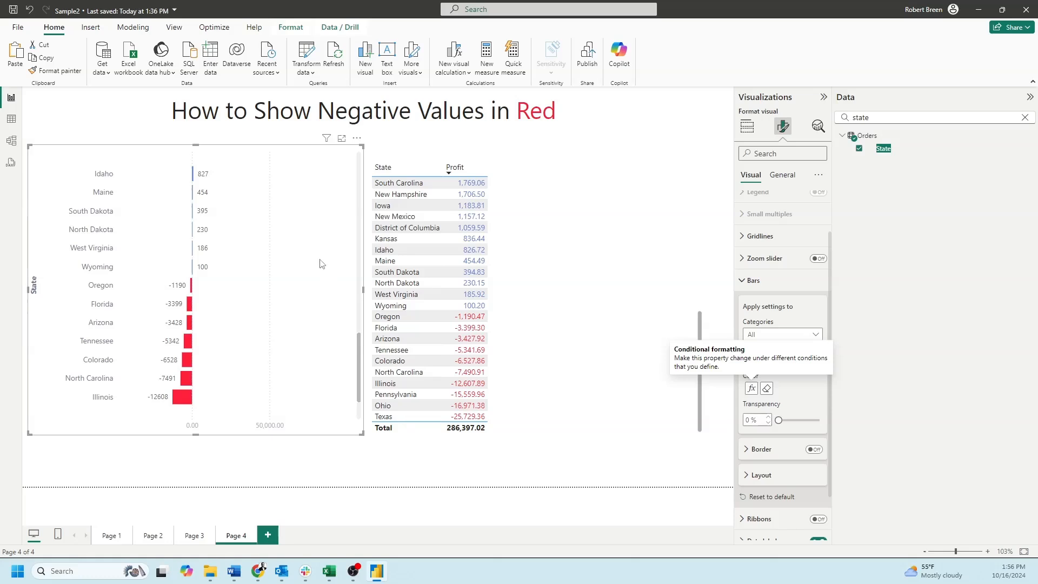